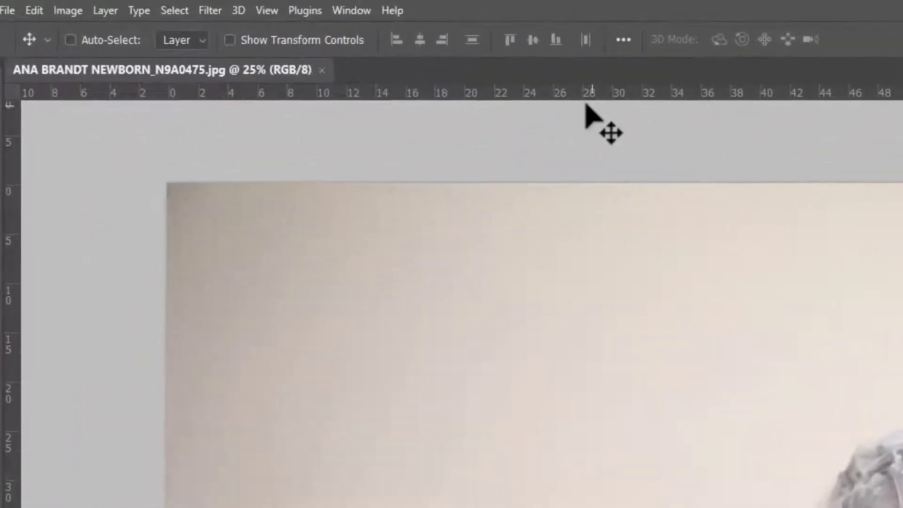
Show the Actions panel from the Window menu, listing the installed action sets.
{"action": "left_click", "coordinate": [352, 10]}
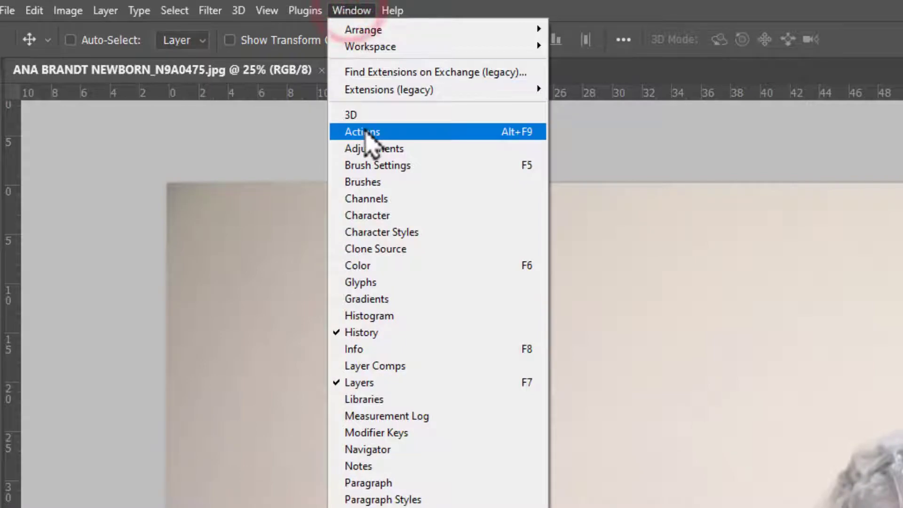
{"action": "left_click", "coordinate": [362, 131]}
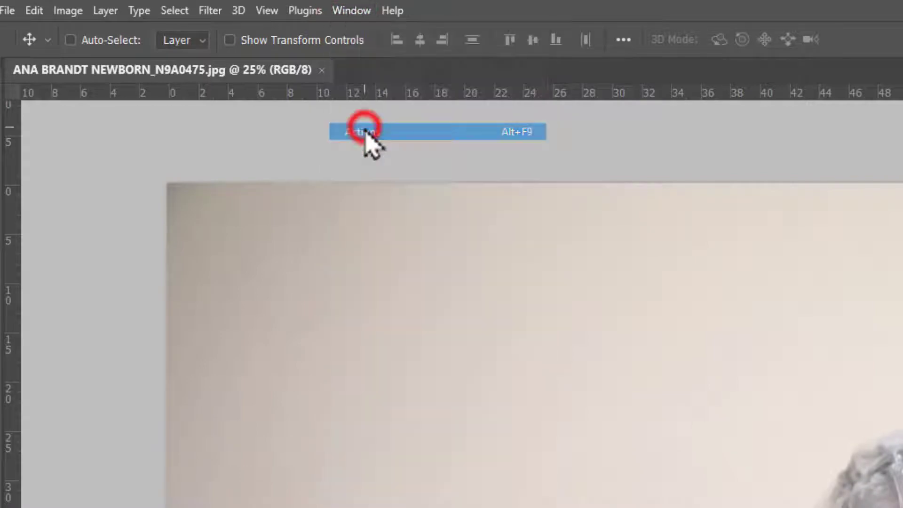
{"action": "left_click", "coordinate": [359, 131]}
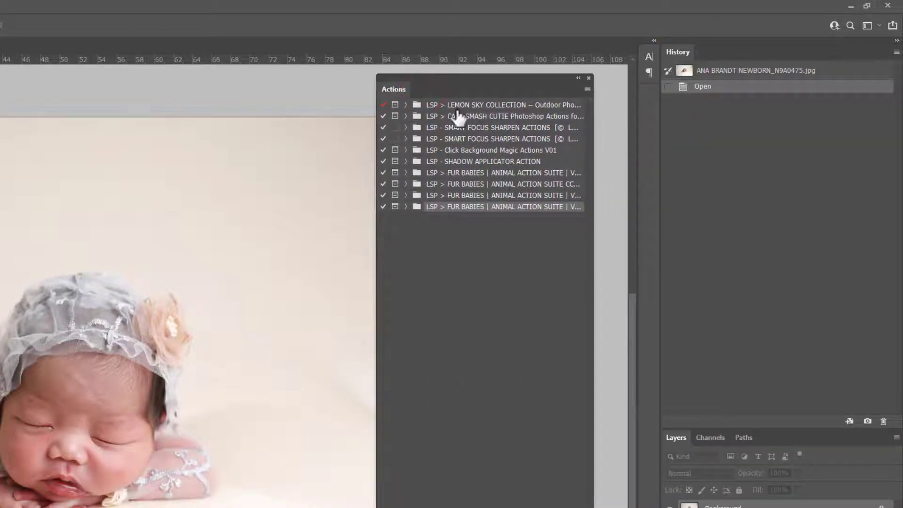
Turn on Button Mode in the Actions panel, then switch back to list view.
{"action": "left_click", "coordinate": [587, 90]}
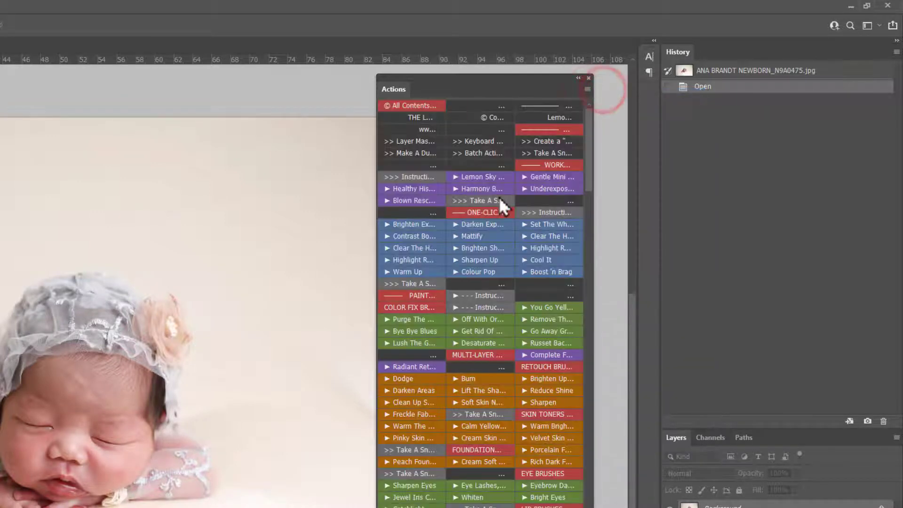
{"action": "mouse_move", "coordinate": [588, 89]}
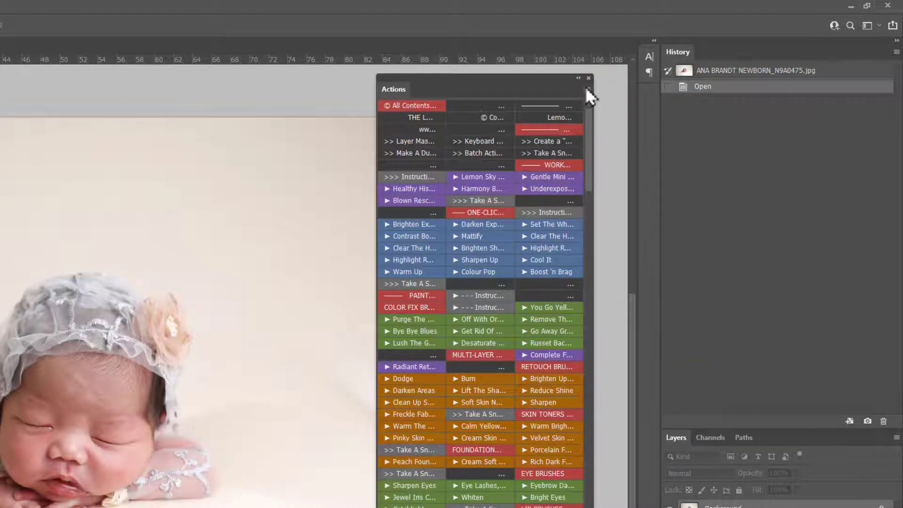
{"action": "left_click", "coordinate": [587, 90]}
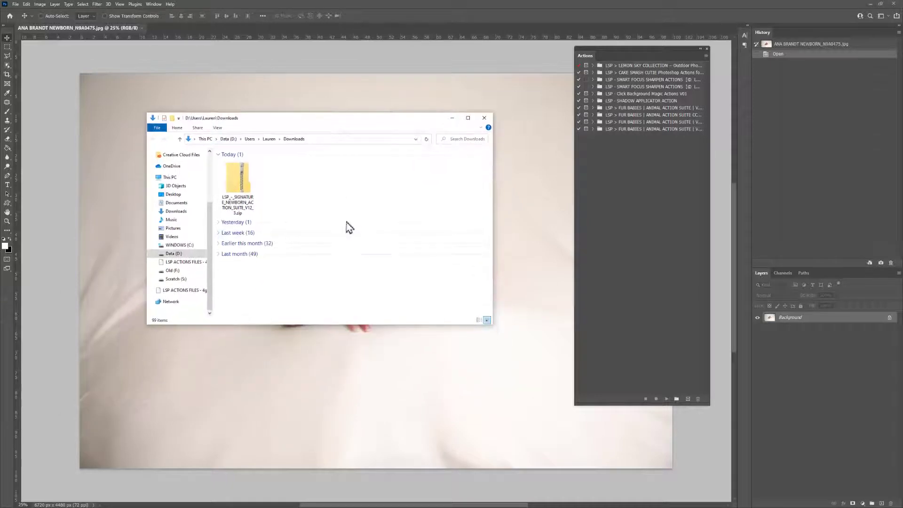
{"action": "left_click", "coordinate": [237, 184]}
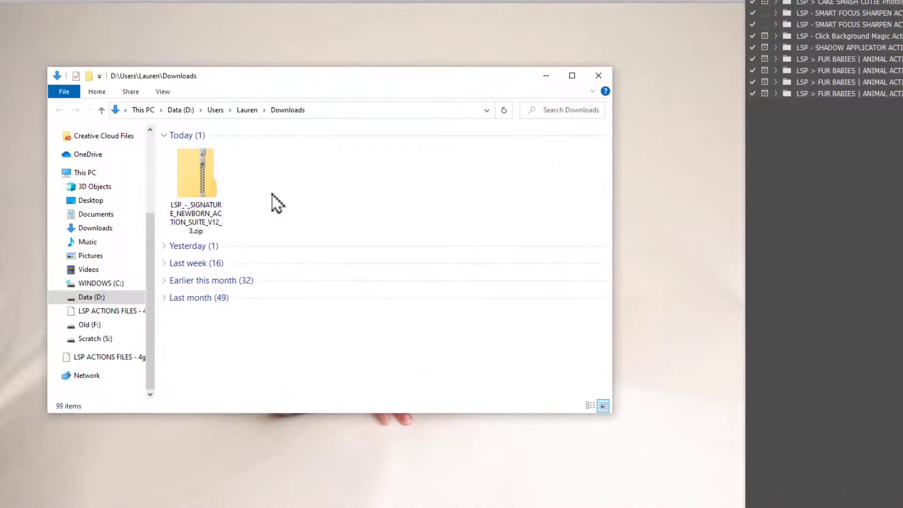
{"action": "mouse_move", "coordinate": [272, 202]}
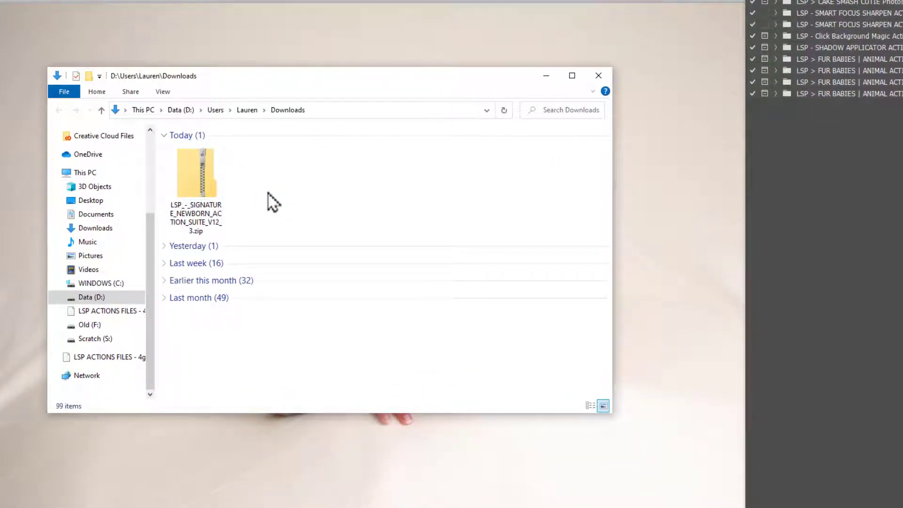
{"action": "mouse_move", "coordinate": [199, 181]}
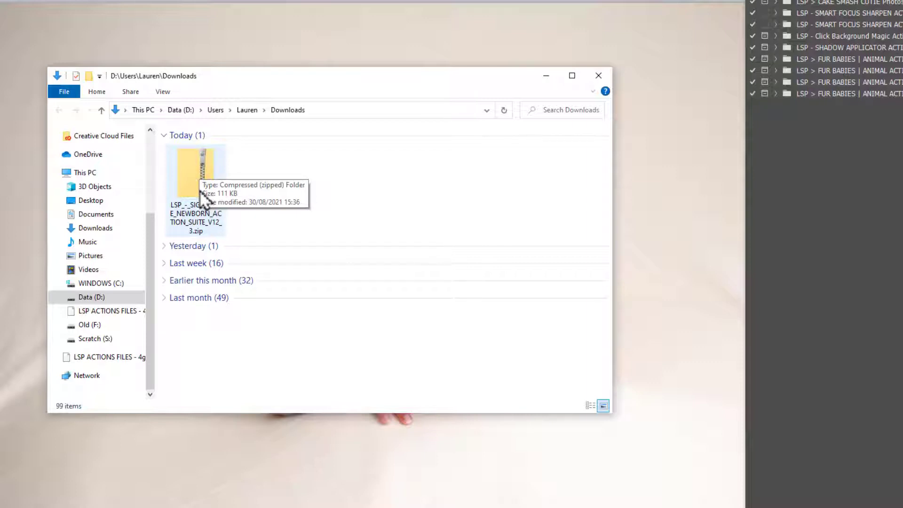
{"action": "mouse_move", "coordinate": [202, 175]}
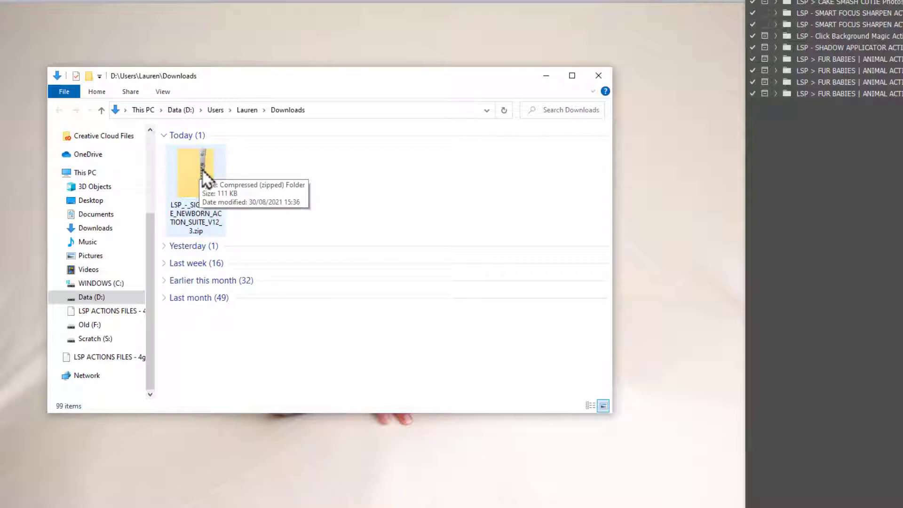
Extract the Signature Newborn suite zip into Downloads and open the extracted folder.
{"action": "right_click", "coordinate": [195, 184]}
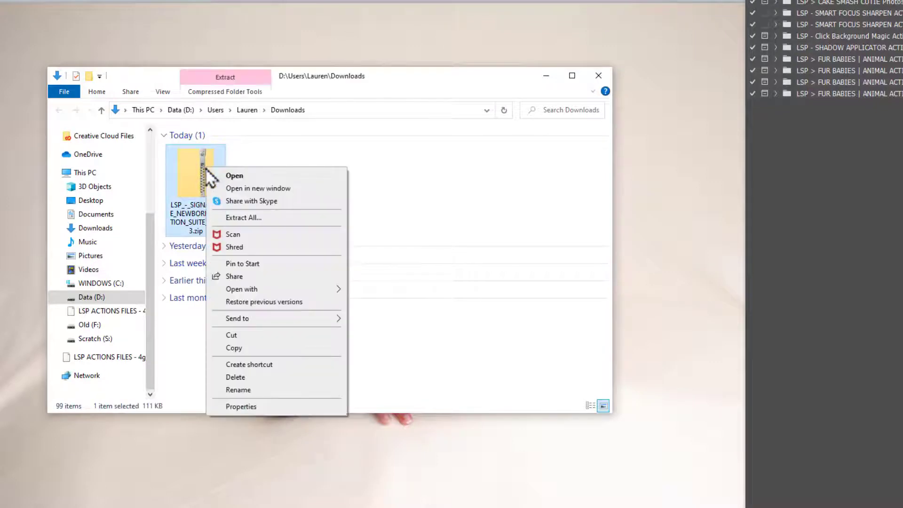
{"action": "mouse_move", "coordinate": [243, 223]}
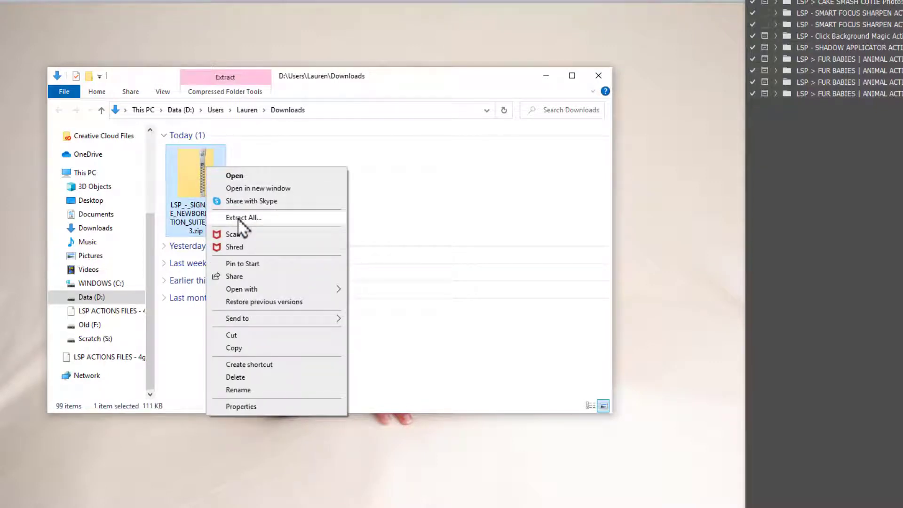
{"action": "left_click", "coordinate": [243, 218]}
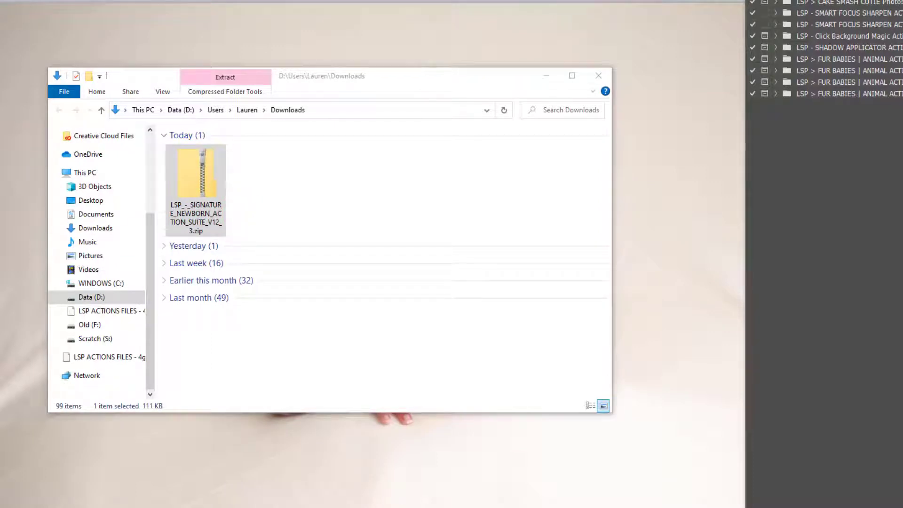
{"action": "left_click", "coordinate": [225, 76]}
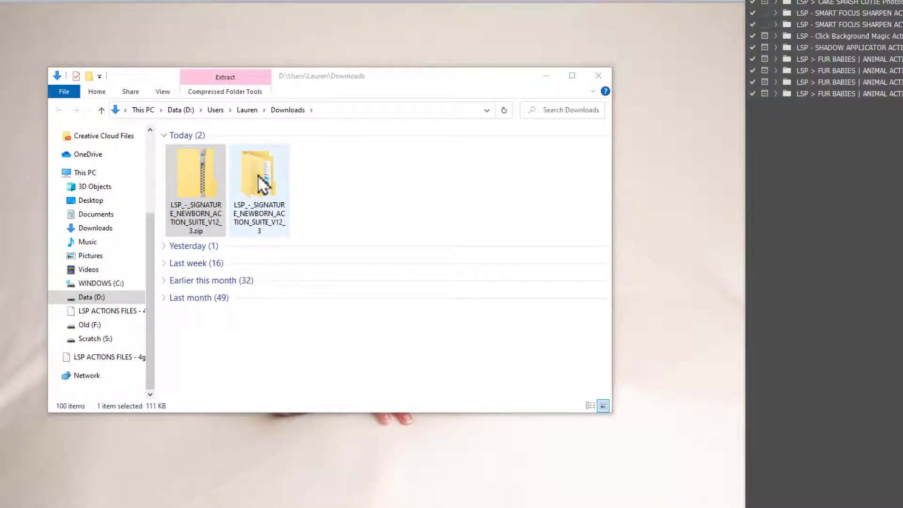
{"action": "left_click", "coordinate": [258, 173]}
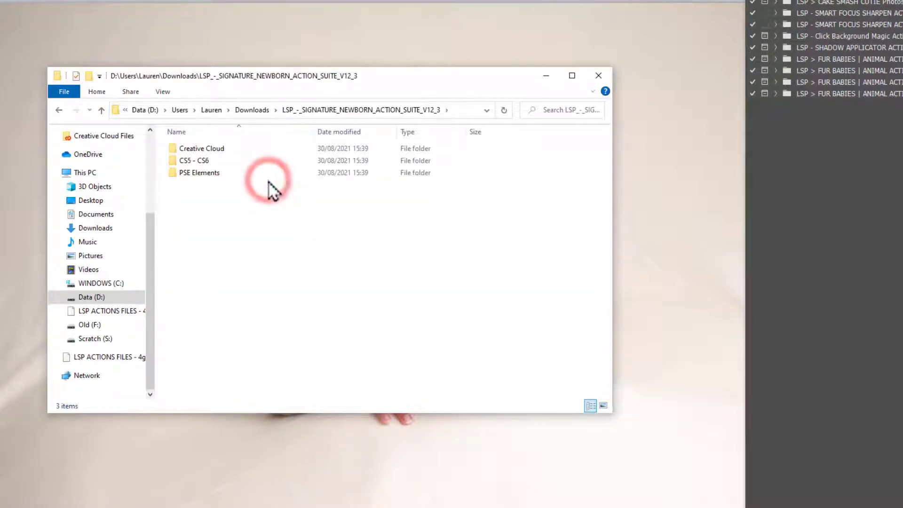
Open the Creative Cloud subfolder and display the CC V12 actions file as large icons.
{"action": "left_click", "coordinate": [200, 148]}
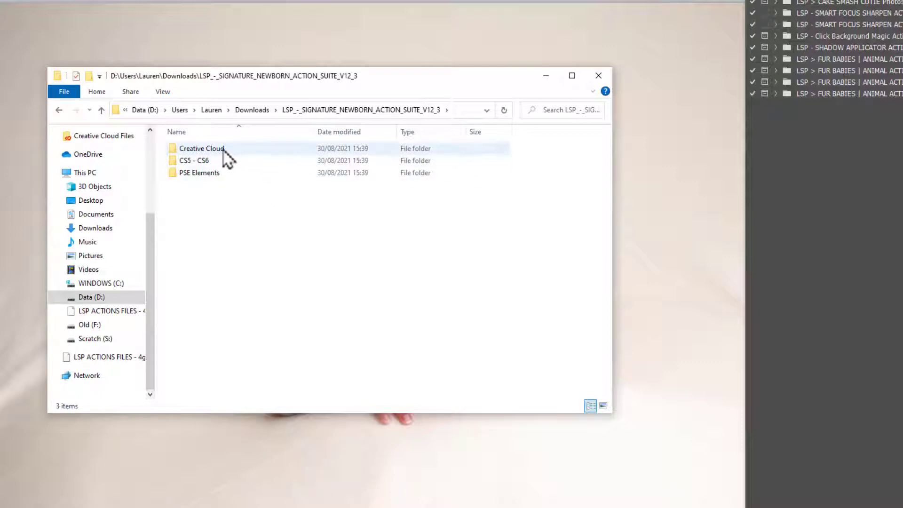
{"action": "left_click", "coordinate": [194, 160]}
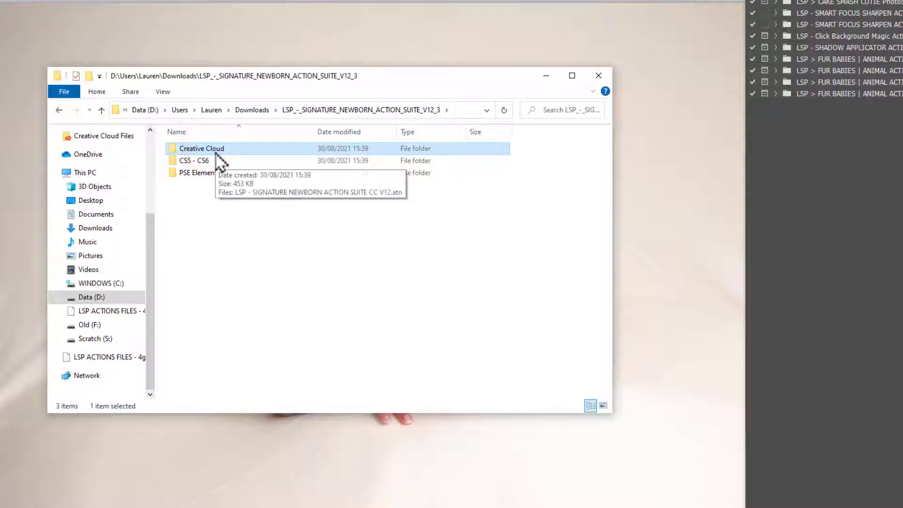
{"action": "left_click", "coordinate": [193, 160]}
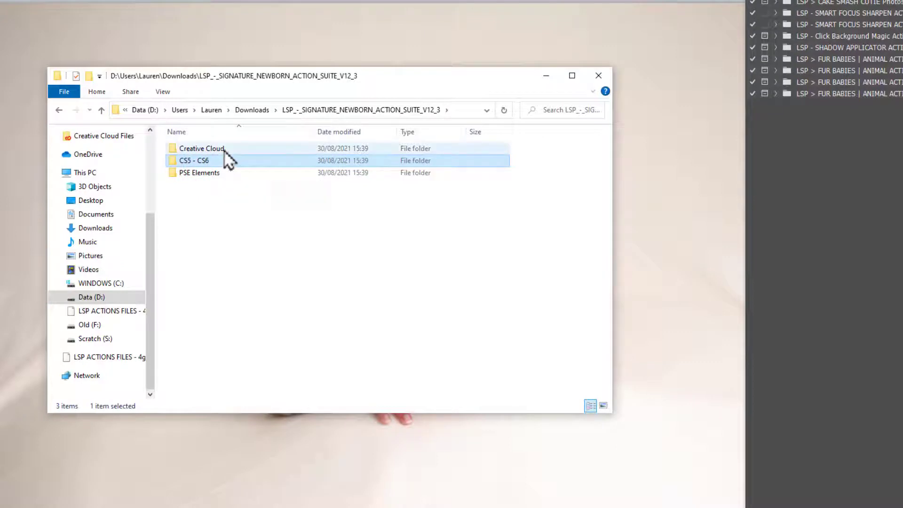
{"action": "double_click", "coordinate": [202, 148]}
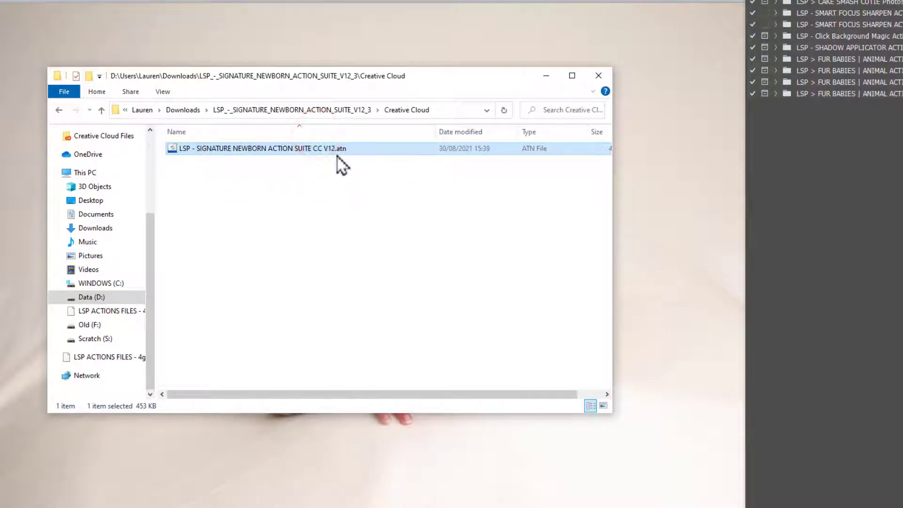
{"action": "right_click", "coordinate": [342, 167]}
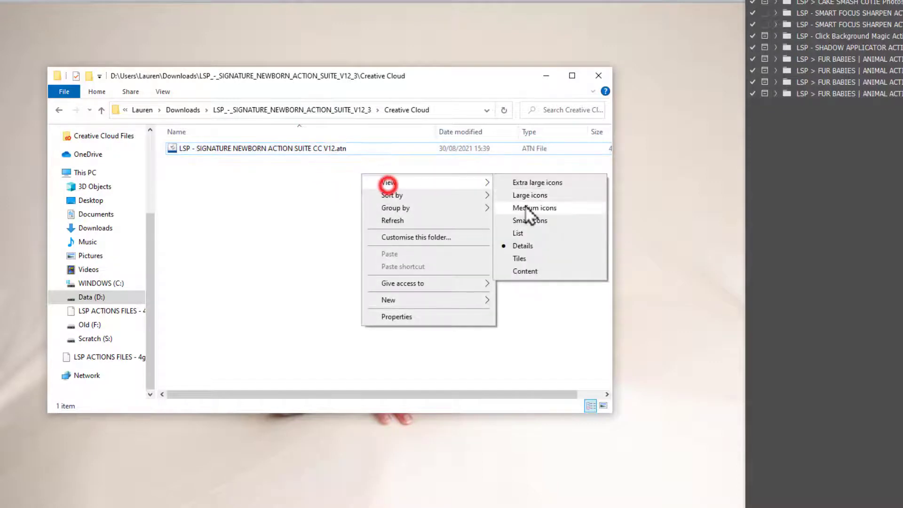
{"action": "left_click", "coordinate": [534, 208]}
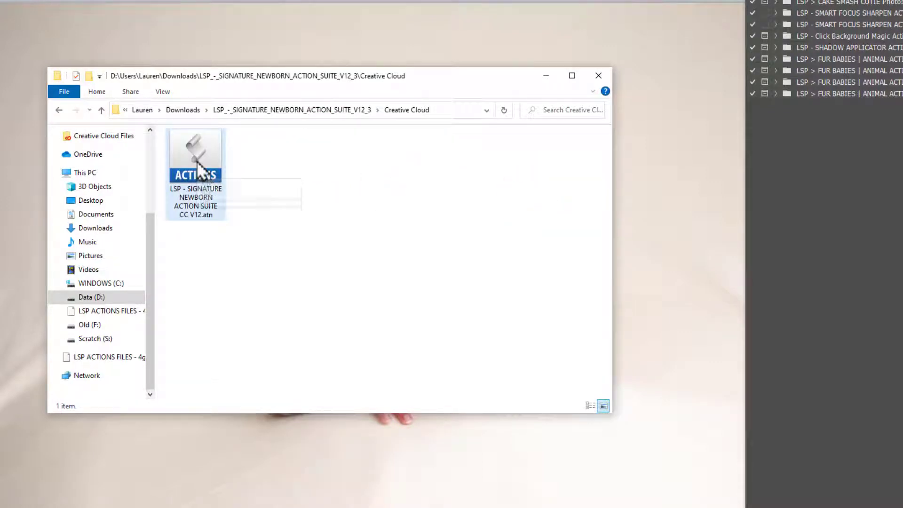
{"action": "mouse_move", "coordinate": [198, 167]}
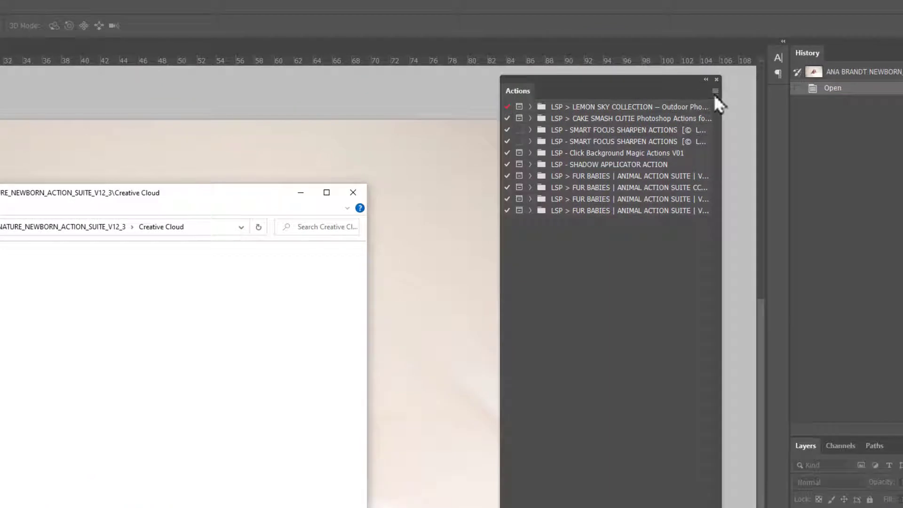
Show the Actions panel's options menu with its Load Actions choice.
{"action": "left_click", "coordinate": [715, 91]}
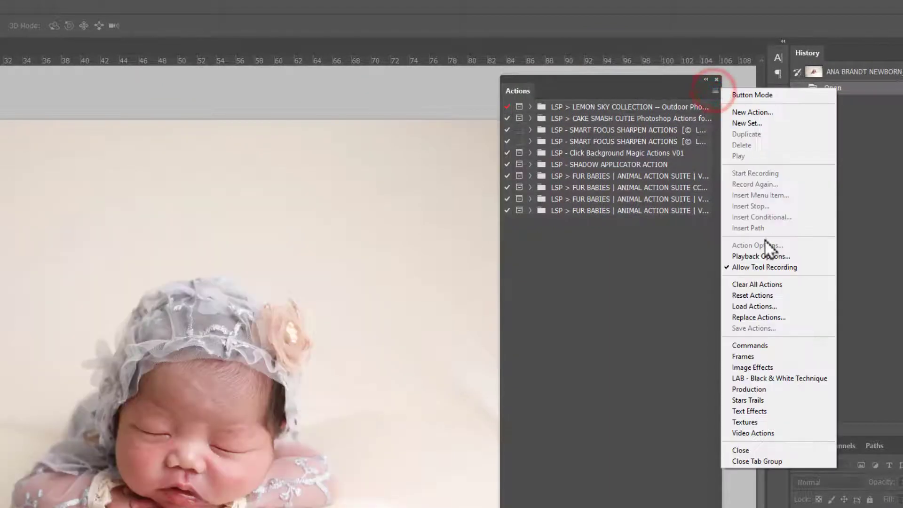
{"action": "mouse_move", "coordinate": [754, 306]}
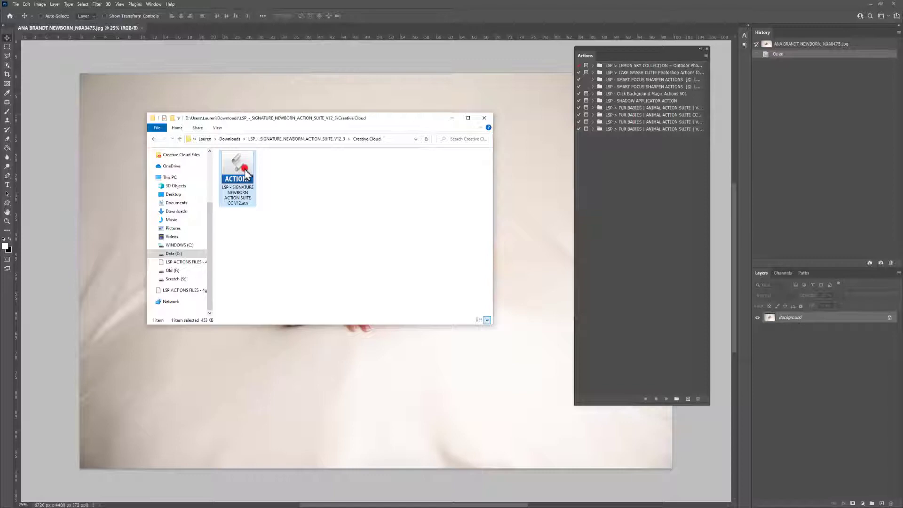
Load the Signature Newborn CC V12 .atn file, keeping its conflicting action shortcuts.
{"action": "double_click", "coordinate": [237, 175]}
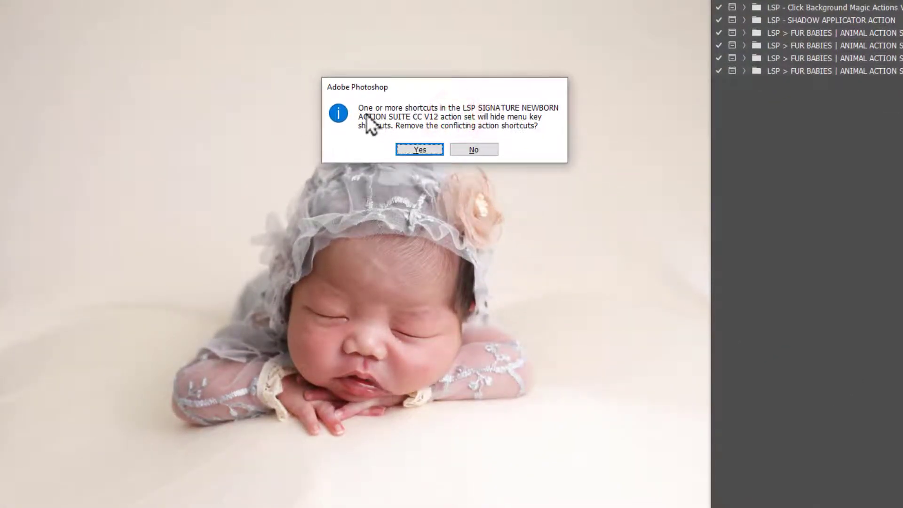
{"action": "mouse_move", "coordinate": [380, 126]}
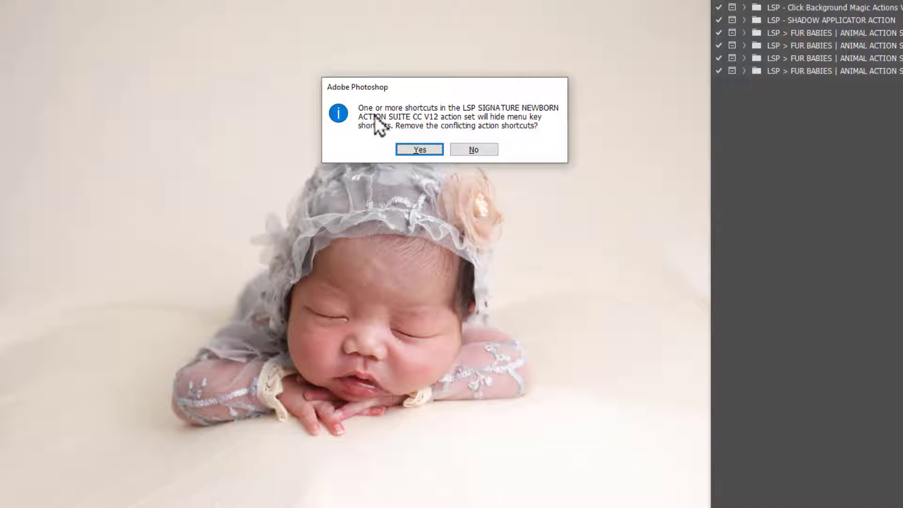
{"action": "mouse_move", "coordinate": [484, 167]}
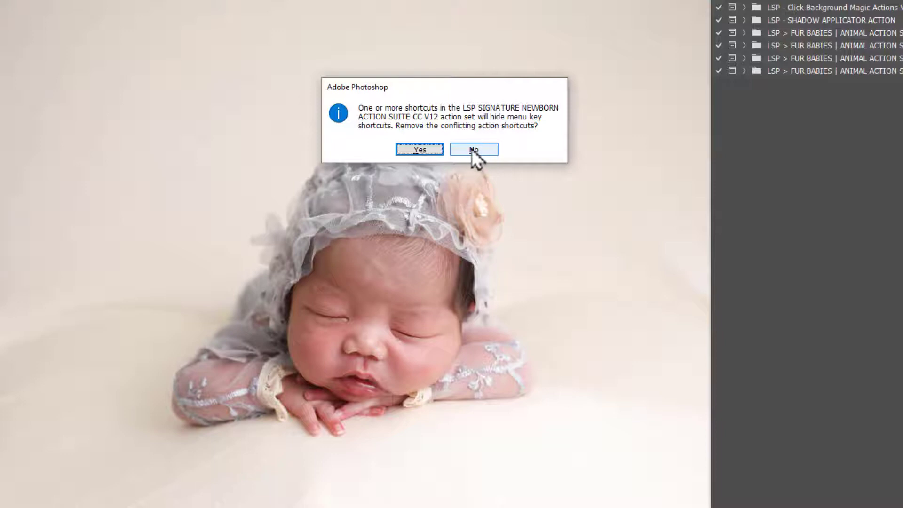
{"action": "left_click", "coordinate": [474, 149]}
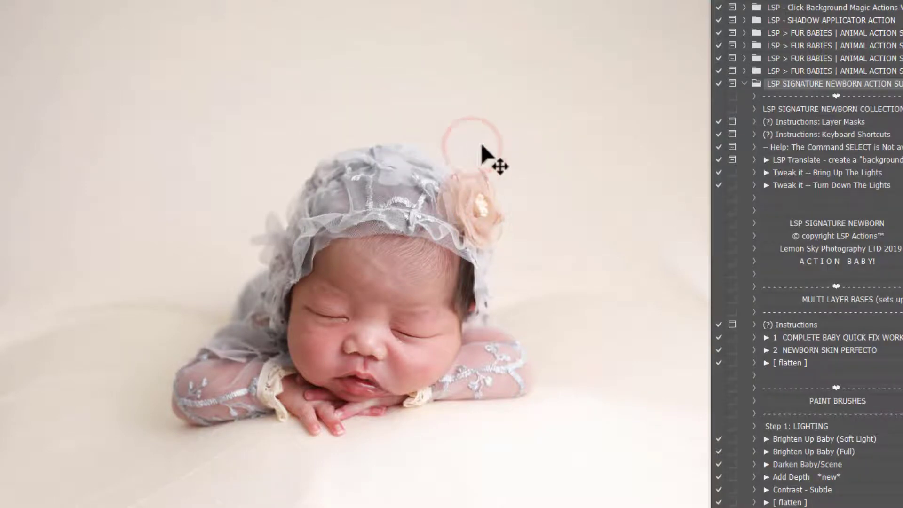
{"action": "left_click", "coordinate": [556, 123]}
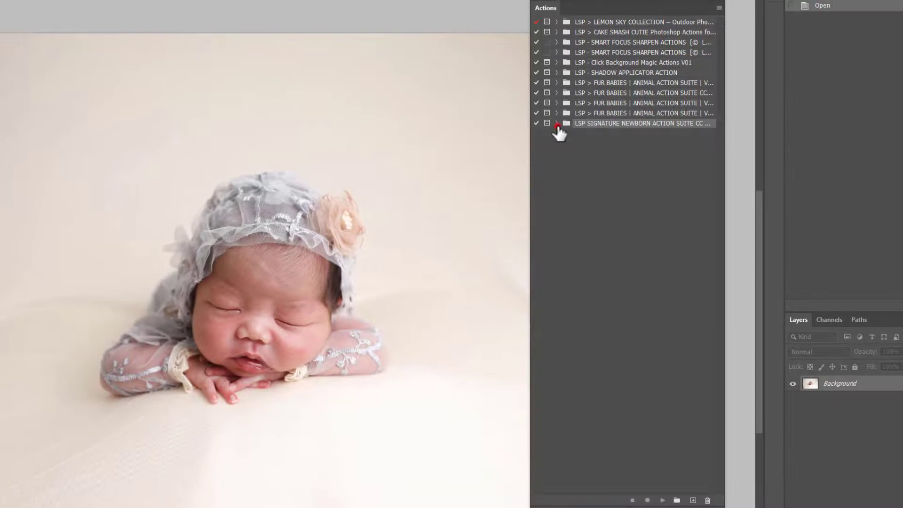
{"action": "mouse_move", "coordinate": [580, 136]}
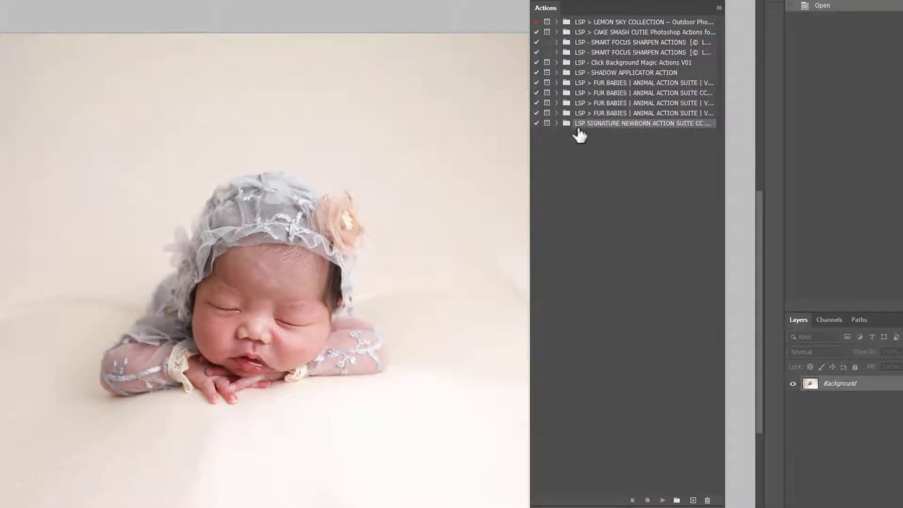
{"action": "mouse_move", "coordinate": [556, 126]}
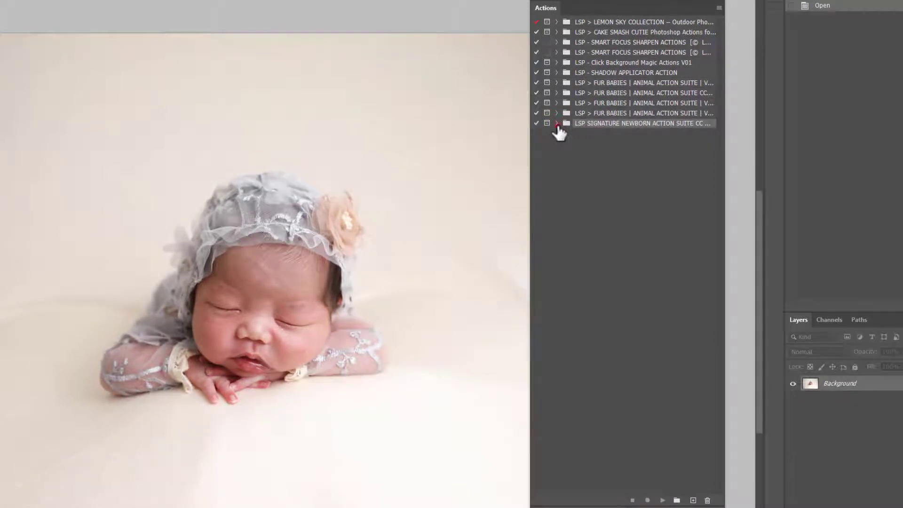
{"action": "left_click", "coordinate": [556, 123]}
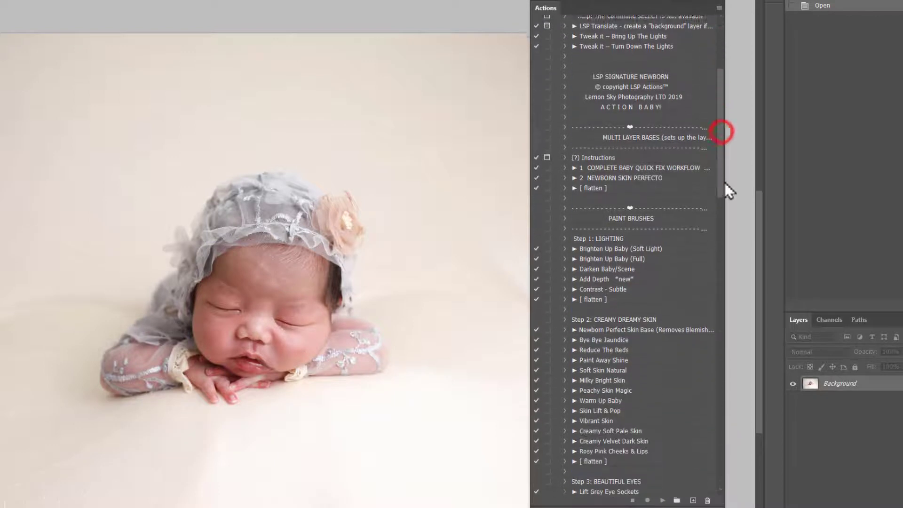
{"action": "scroll", "scroll_direction": "up", "scroll_amount": 3}
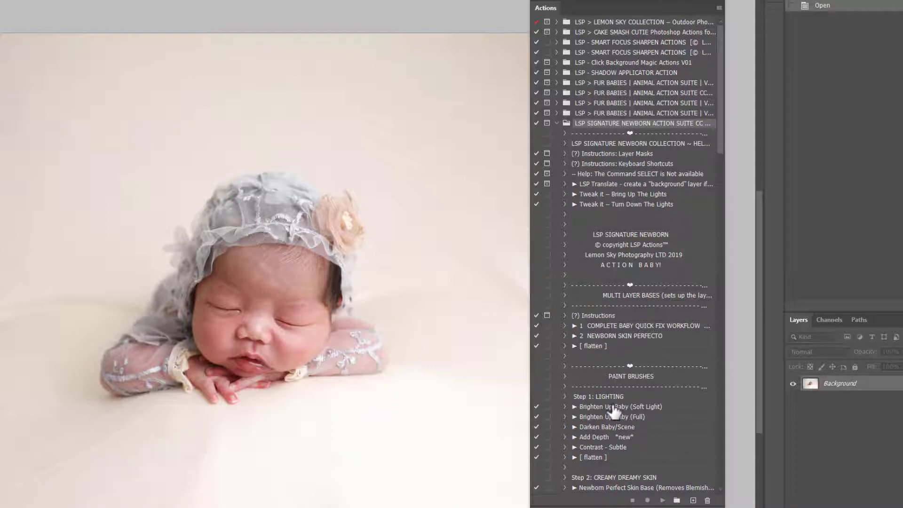
Play Brighten Up Baby (Soft Light), creating a Brighten Up Baby group at 45% opacity.
{"action": "left_click", "coordinate": [621, 407]}
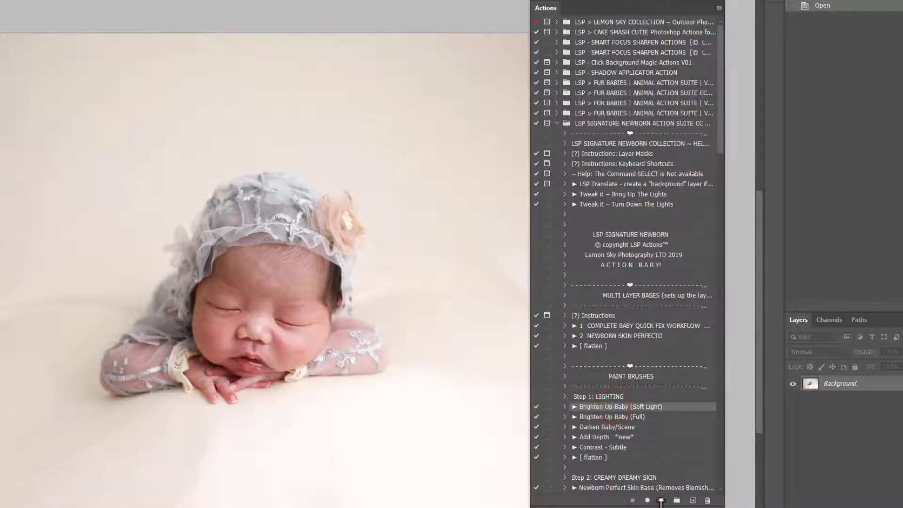
{"action": "left_click", "coordinate": [661, 500]}
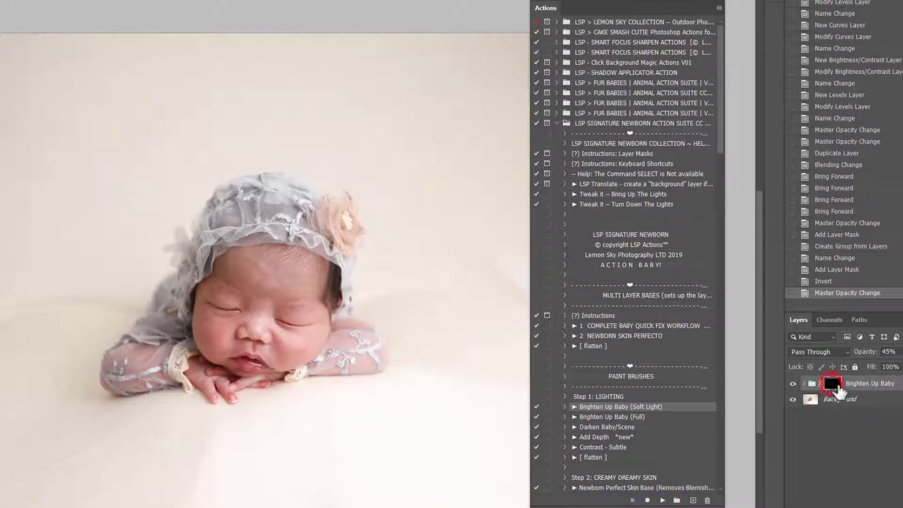
{"action": "mouse_move", "coordinate": [294, 338]}
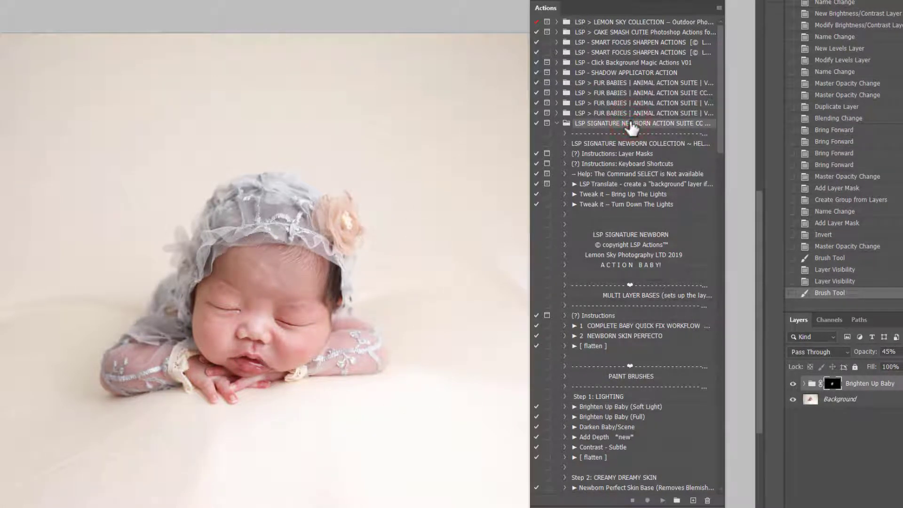
Switch the Actions panel to Button Mode, showing the Lemon Sky actions as coloured buttons.
{"action": "left_click", "coordinate": [719, 8]}
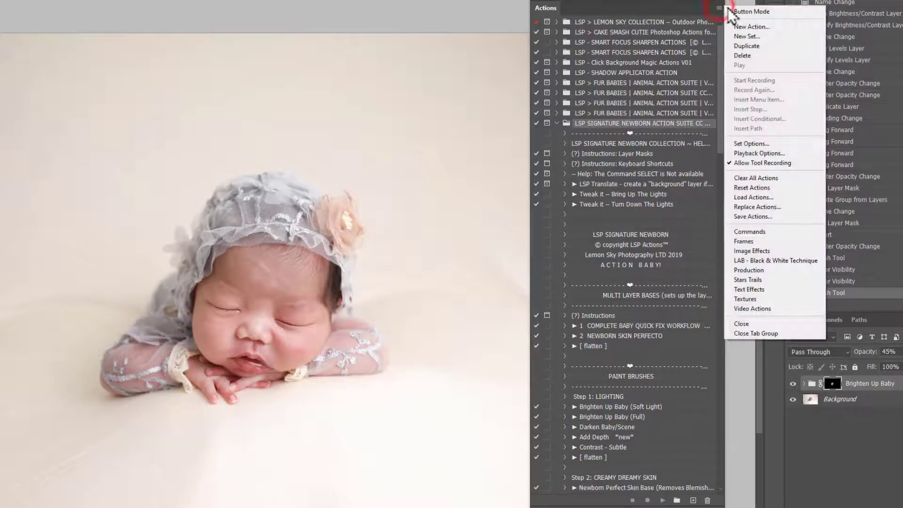
{"action": "mouse_move", "coordinate": [750, 10]}
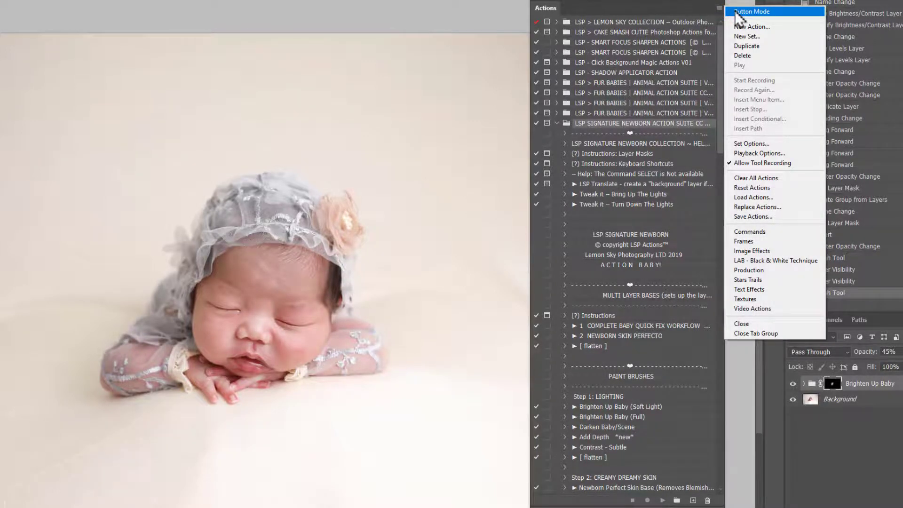
{"action": "left_click", "coordinate": [751, 11]}
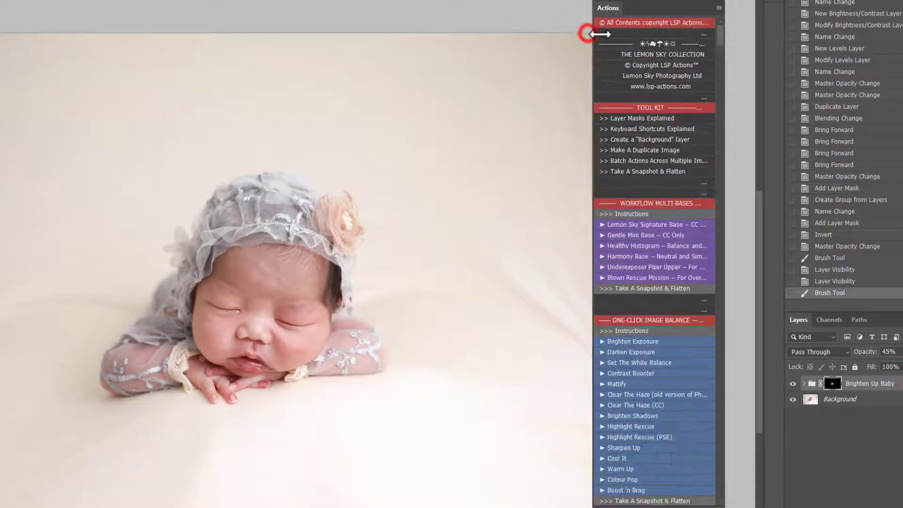
Narrow the Actions panel and scroll to the Signature Newborn Step 1 Lighting–Step 4 Toning buttons.
{"action": "left_click_drag", "start_coordinate": [607, 7], "coordinate": [766, 38]}
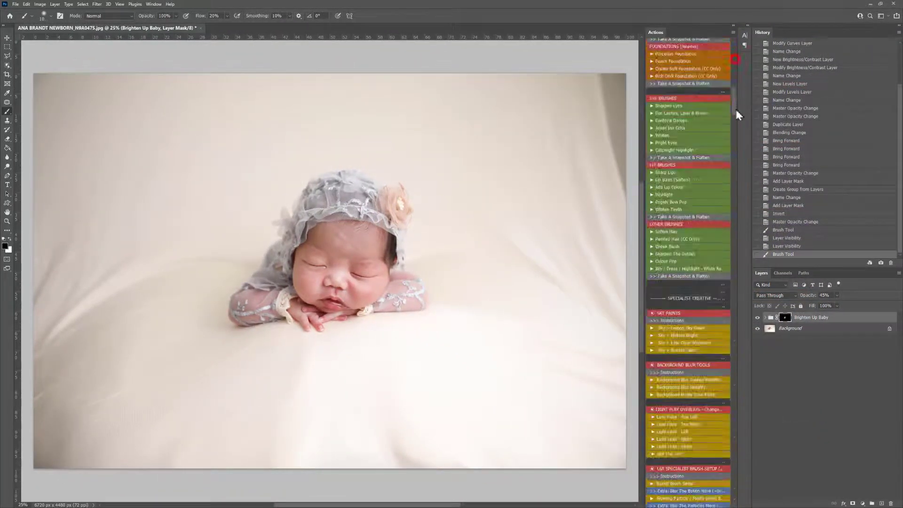
{"action": "scroll", "scroll_direction": "down", "scroll_amount": 3}
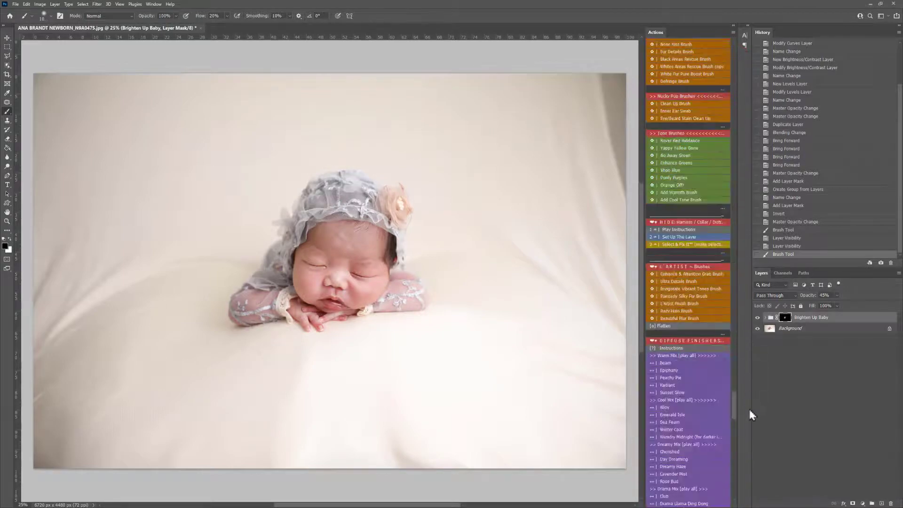
{"action": "scroll", "scroll_direction": "down", "scroll_amount": 3}
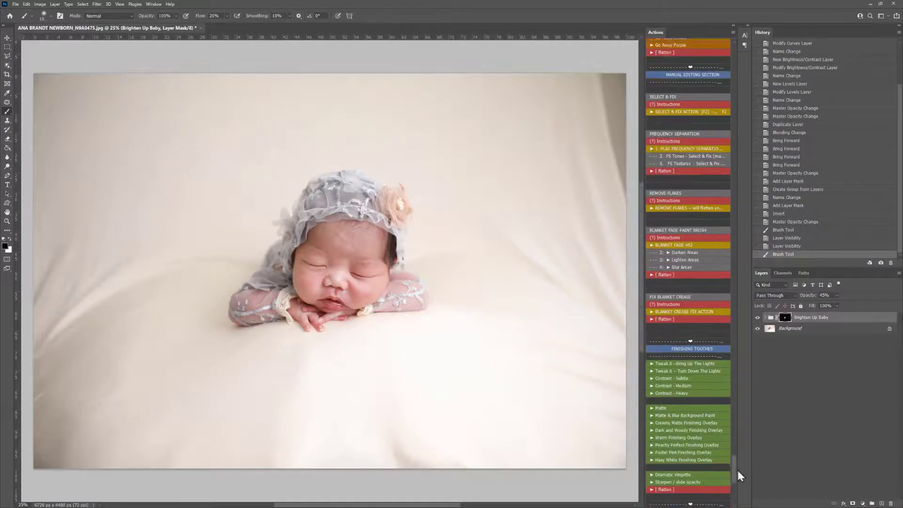
{"action": "scroll", "scroll_direction": "up", "scroll_amount": 3}
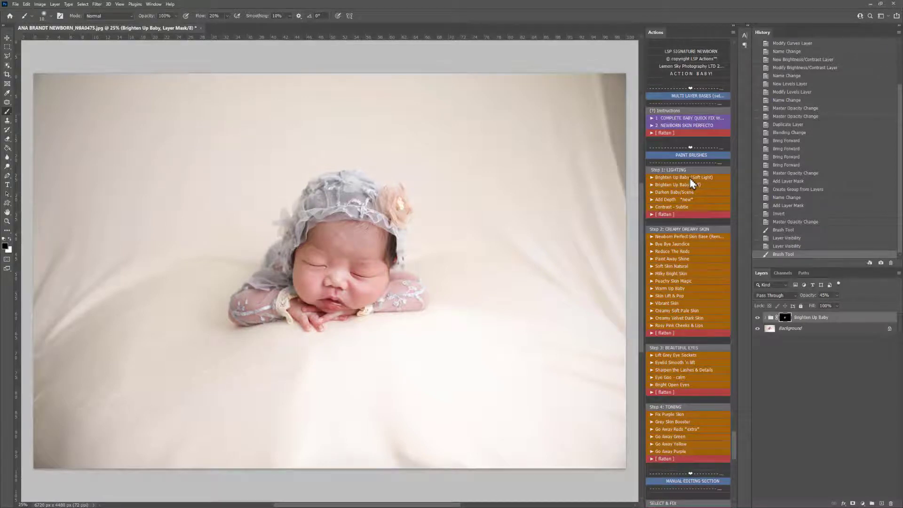
Paint Reduce The Reds onto the baby's face and hand, then hide both adjustment layers.
{"action": "left_click", "coordinate": [672, 251]}
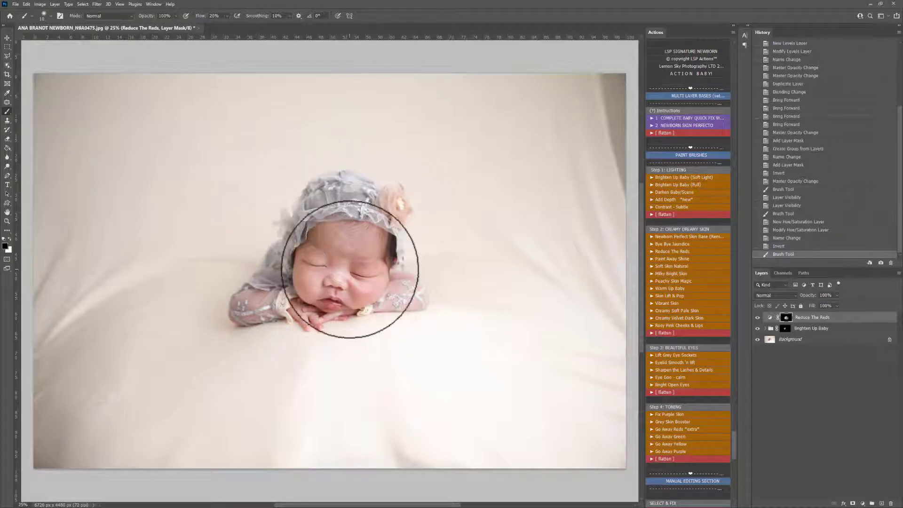
{"action": "left_click", "coordinate": [336, 304]}
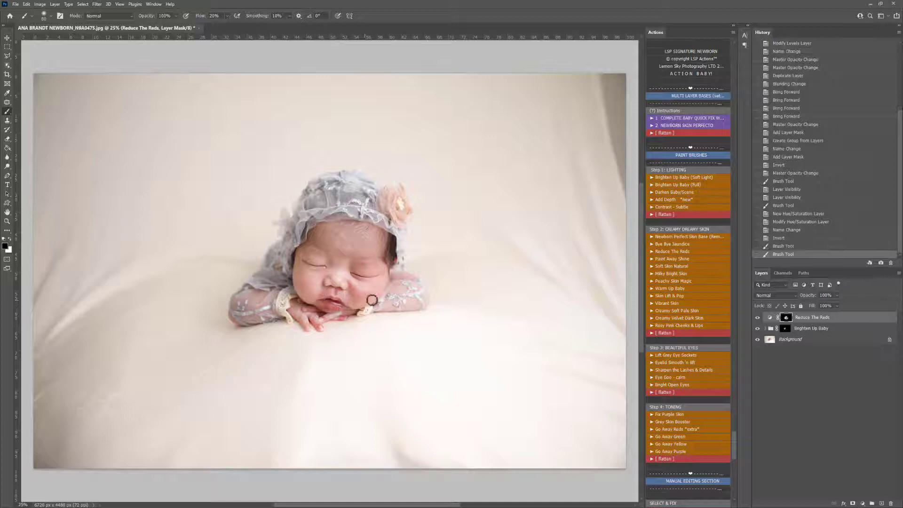
{"action": "left_click", "coordinate": [758, 317]}
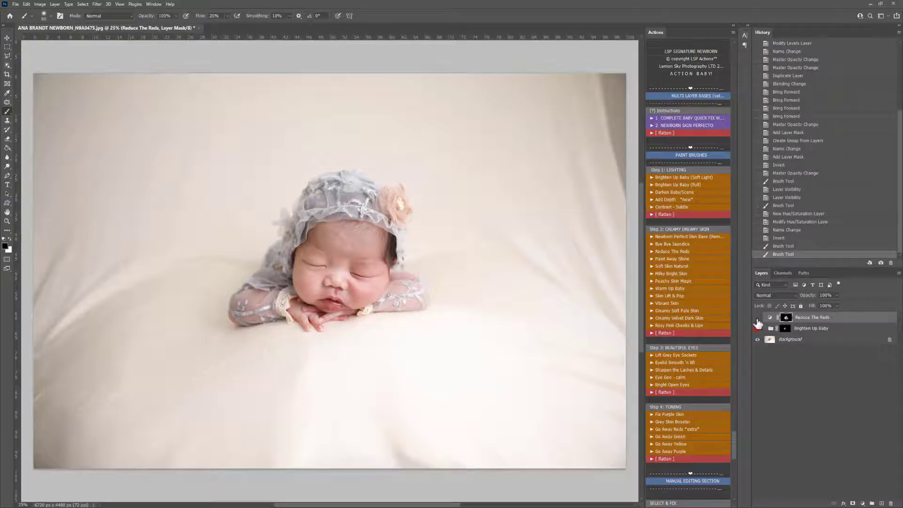
{"action": "left_click", "coordinate": [758, 318]}
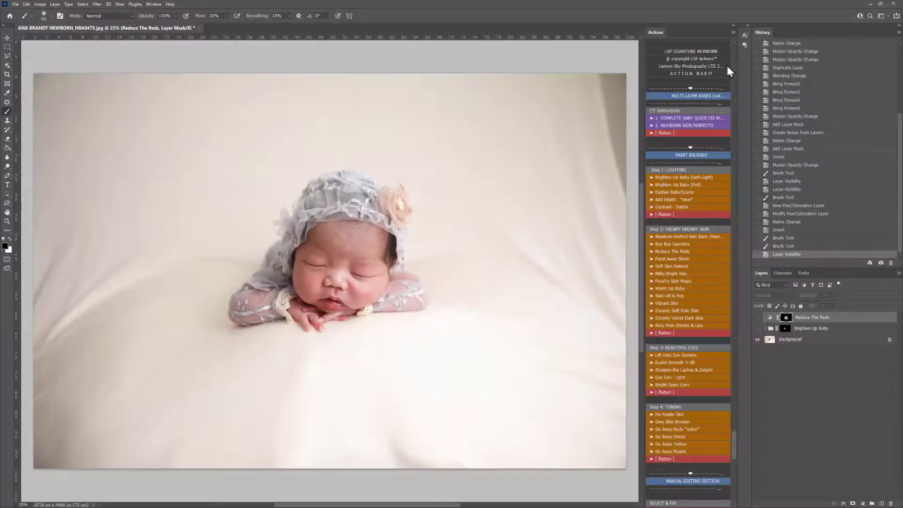
Toggle the Actions panel off Button Mode to a plain list, then back, scrolling the sets.
{"action": "left_click", "coordinate": [735, 33]}
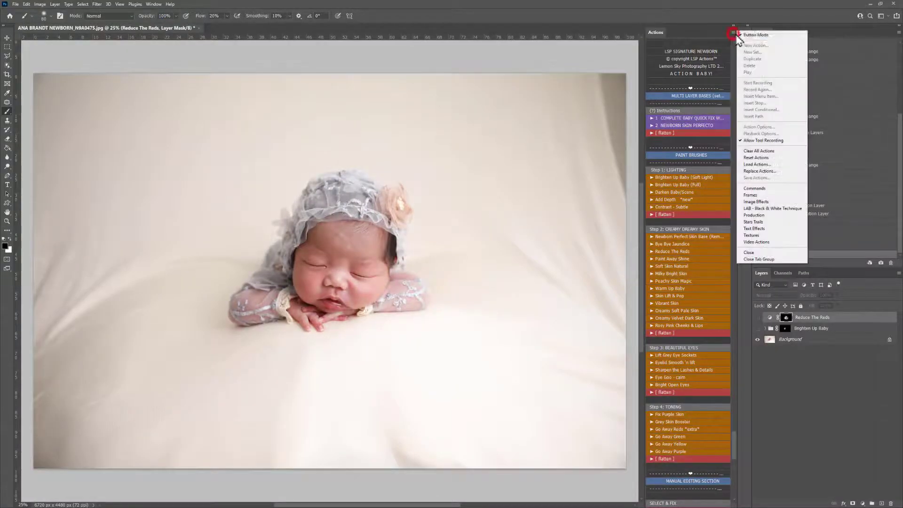
{"action": "left_click", "coordinate": [756, 34]}
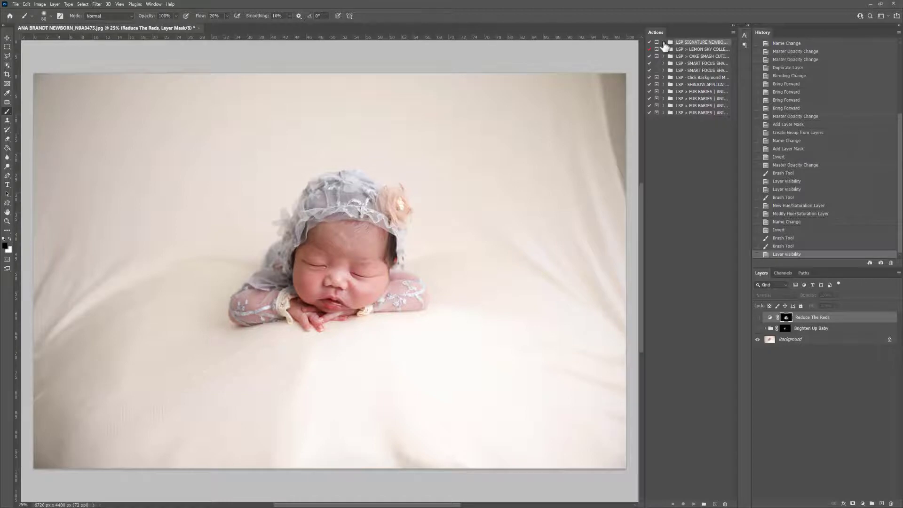
{"action": "left_click", "coordinate": [735, 33]}
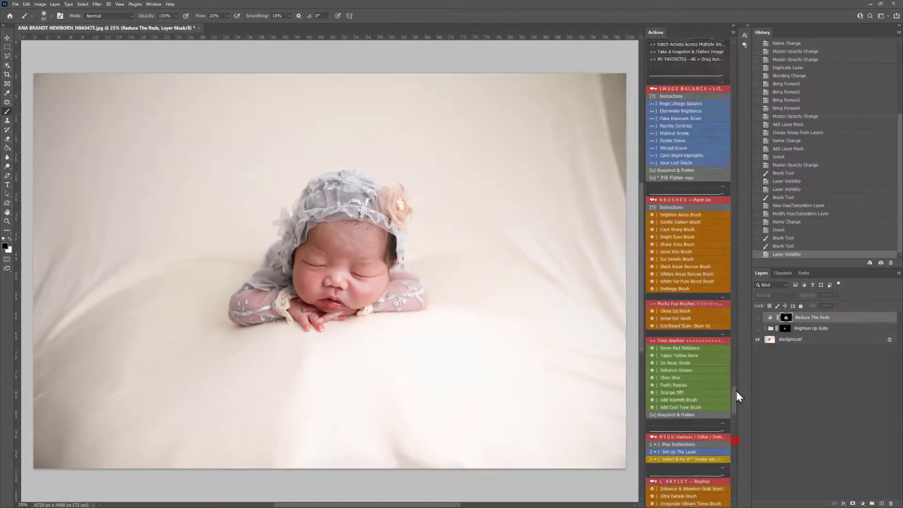
{"action": "scroll", "scroll_direction": "up", "scroll_amount": 3}
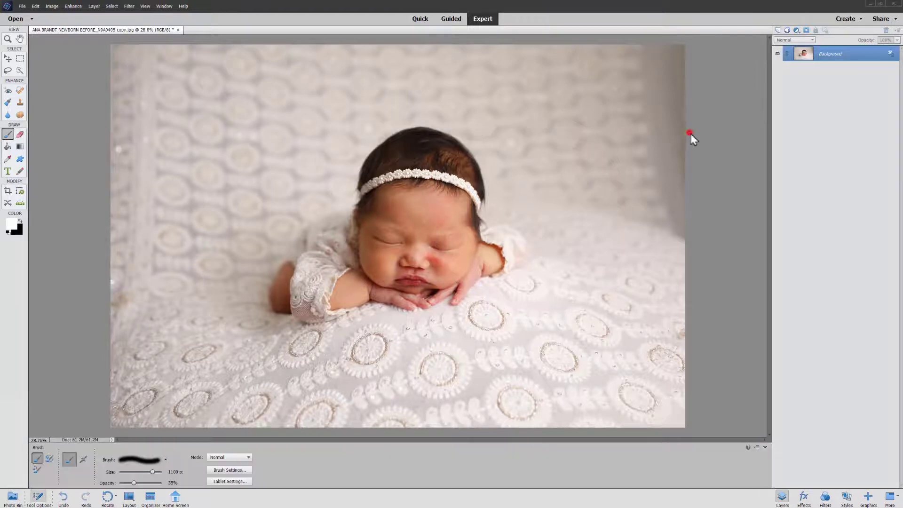
Show the Actions panel from the Window menu in Photoshop Elements.
{"action": "left_click", "coordinate": [164, 5]}
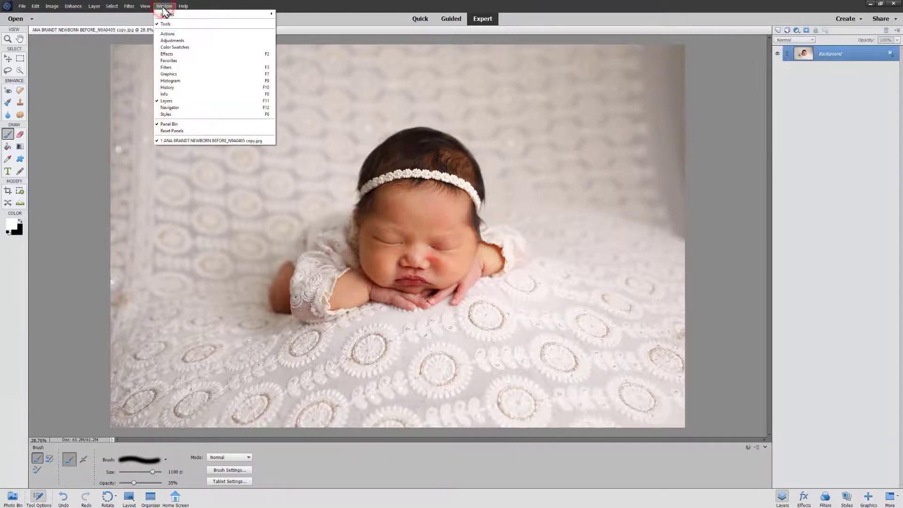
{"action": "mouse_move", "coordinate": [167, 33]}
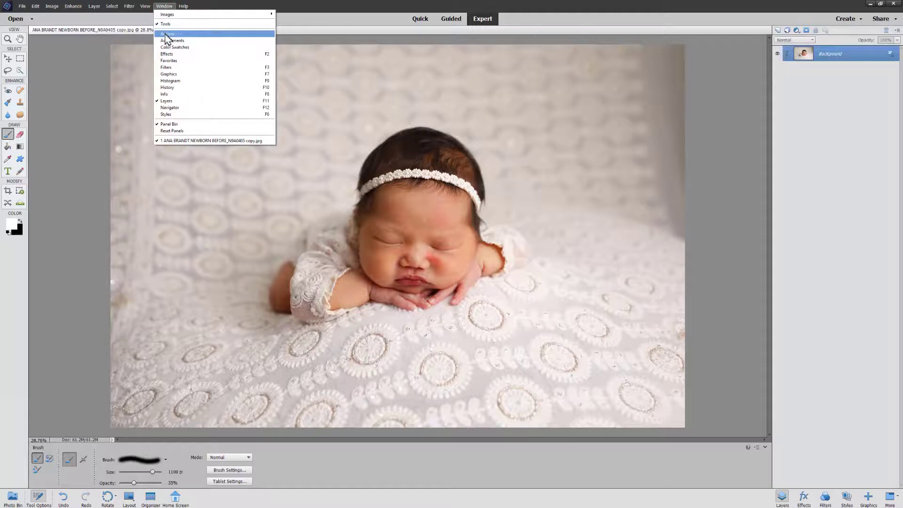
{"action": "left_click", "coordinate": [168, 33]}
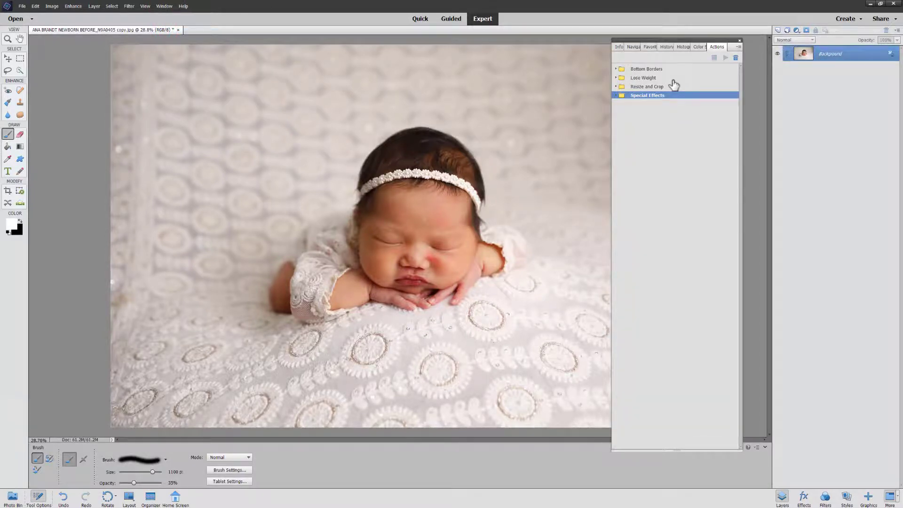
{"action": "mouse_move", "coordinate": [678, 128]}
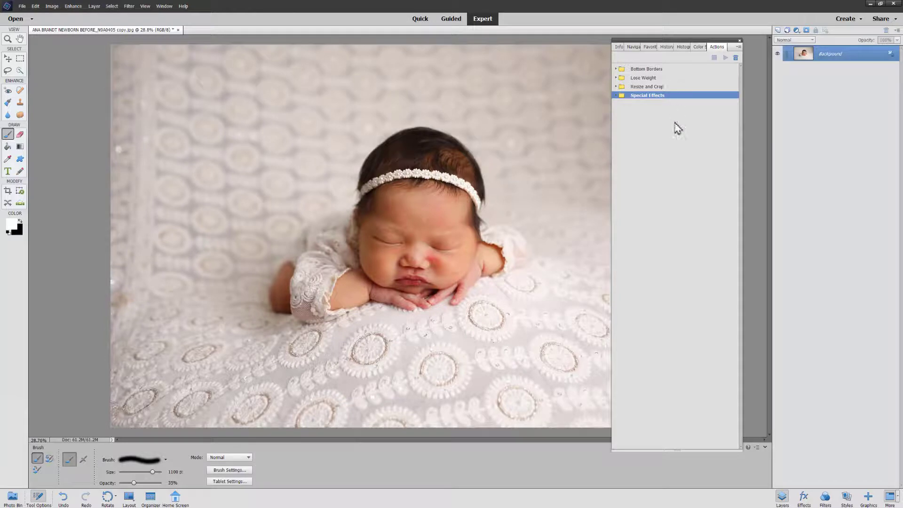
{"action": "mouse_move", "coordinate": [691, 89]}
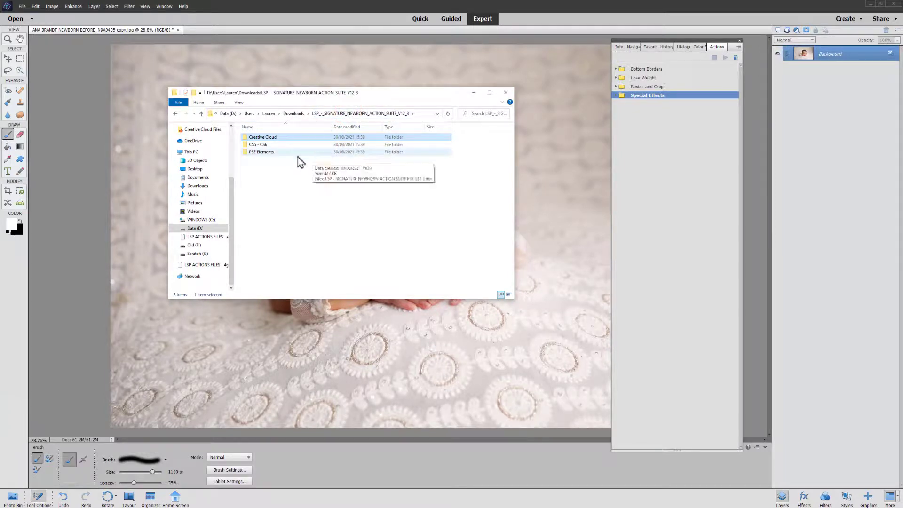
Load the LSP Signature Newborn .atn file from the PSE Elements folder.
{"action": "double_click", "coordinate": [261, 151]}
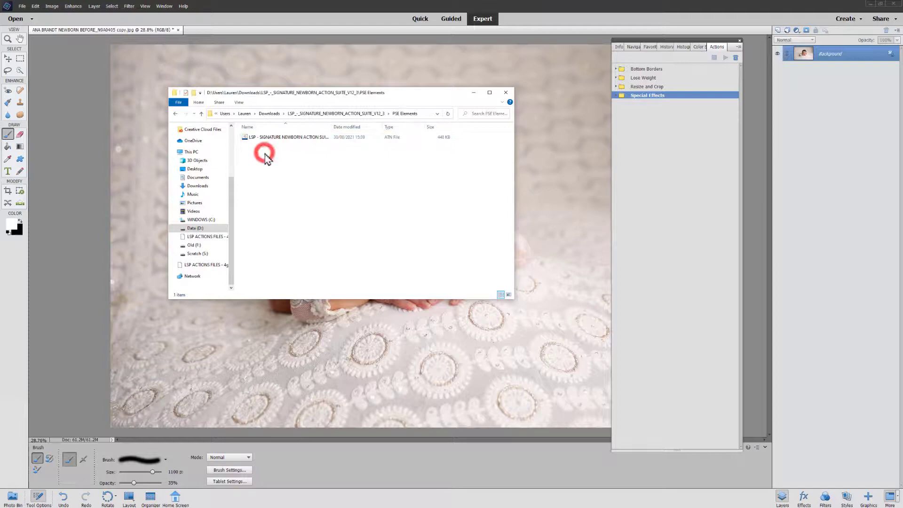
{"action": "left_click", "coordinate": [287, 137]}
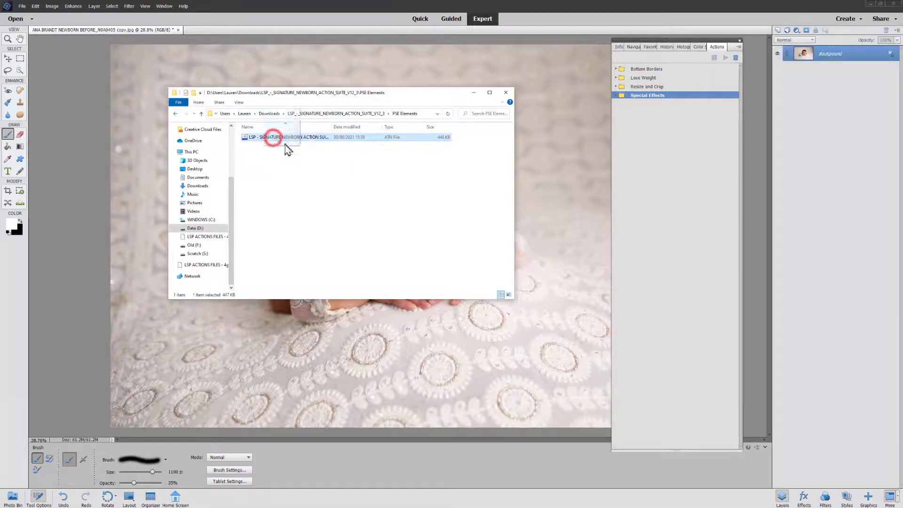
{"action": "double_click", "coordinate": [288, 137]}
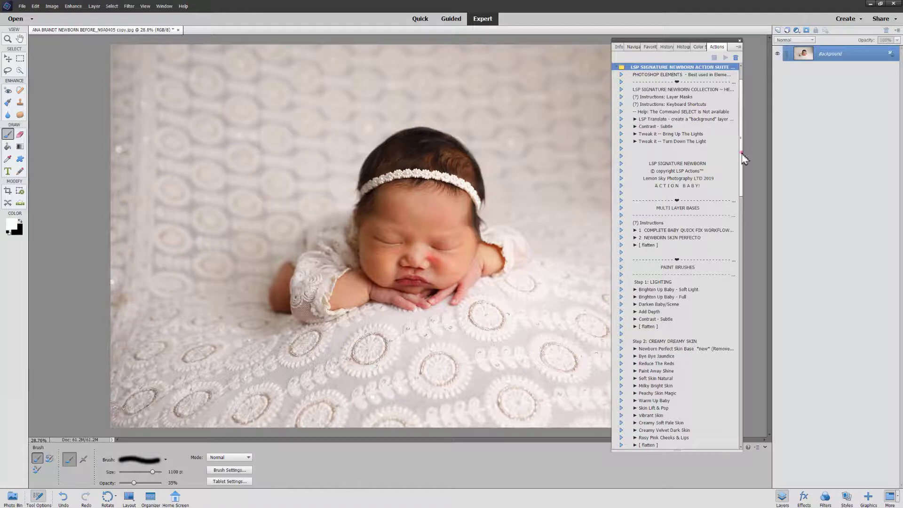
Select the Brighten Up Baby - Soft Light action and play it.
{"action": "scroll", "scroll_direction": "down", "scroll_amount": 3}
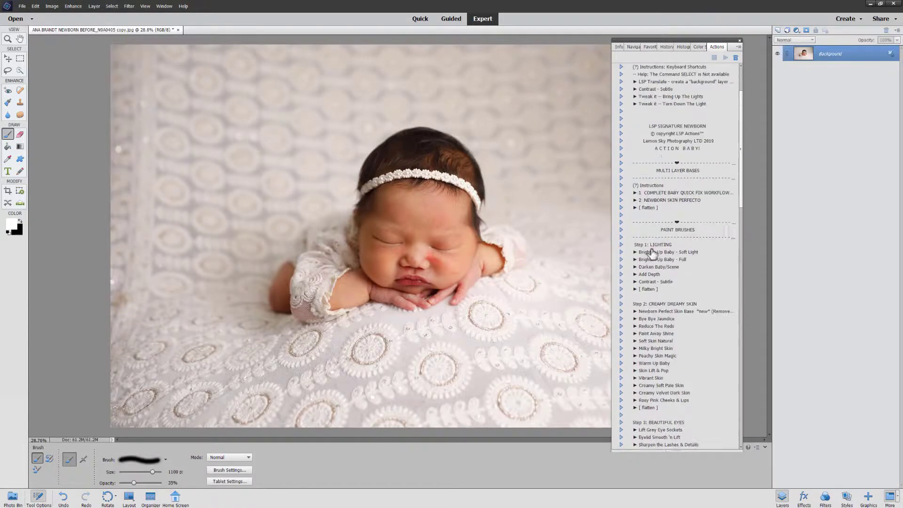
{"action": "left_click", "coordinate": [671, 252]}
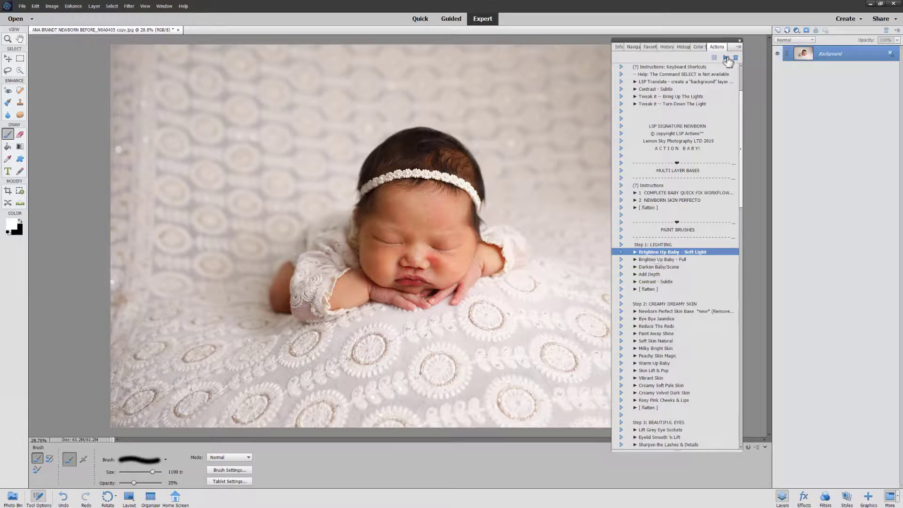
{"action": "left_click", "coordinate": [726, 57]}
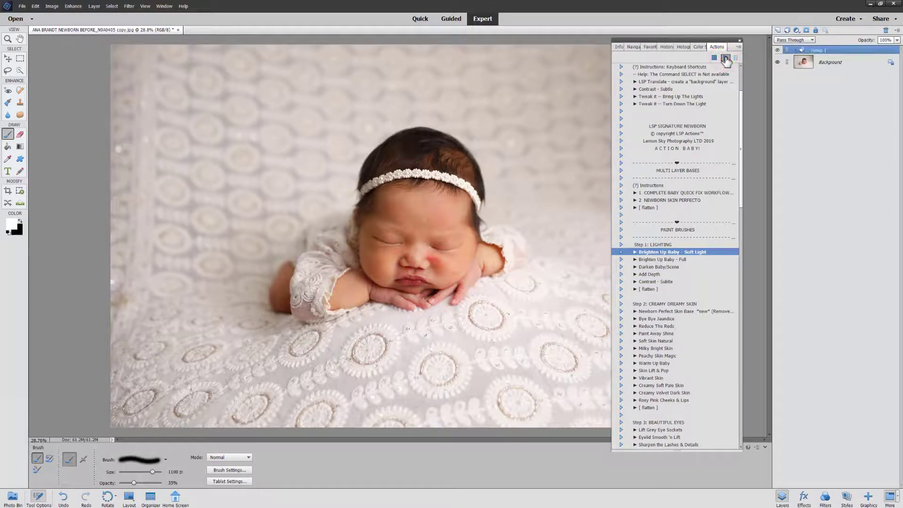
{"action": "left_click", "coordinate": [725, 58]}
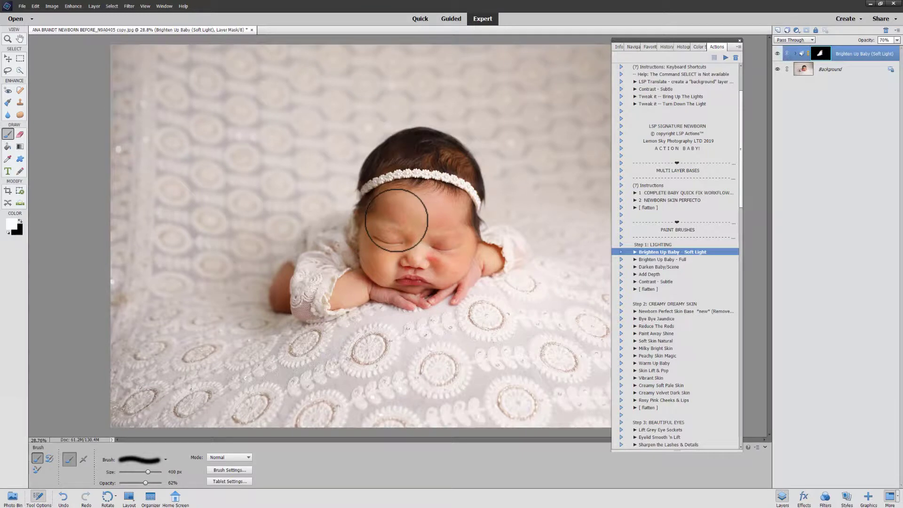
{"action": "mouse_move", "coordinate": [439, 217]}
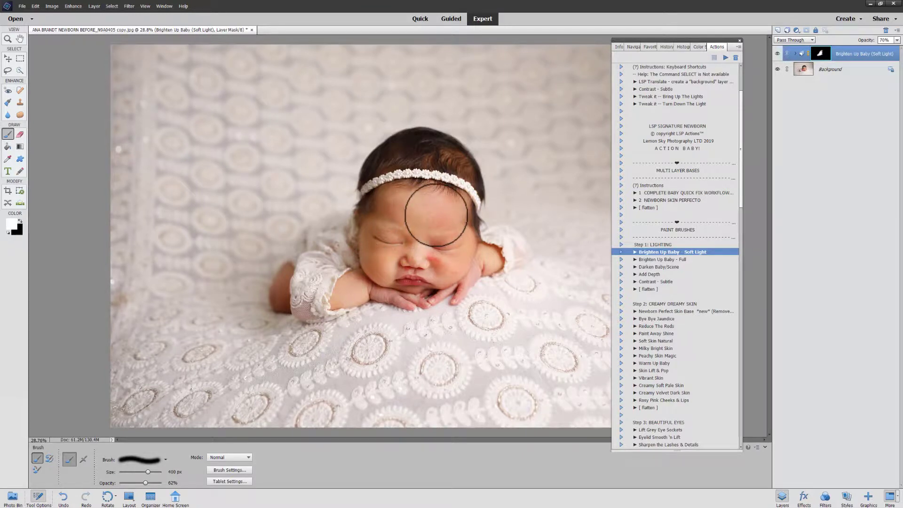